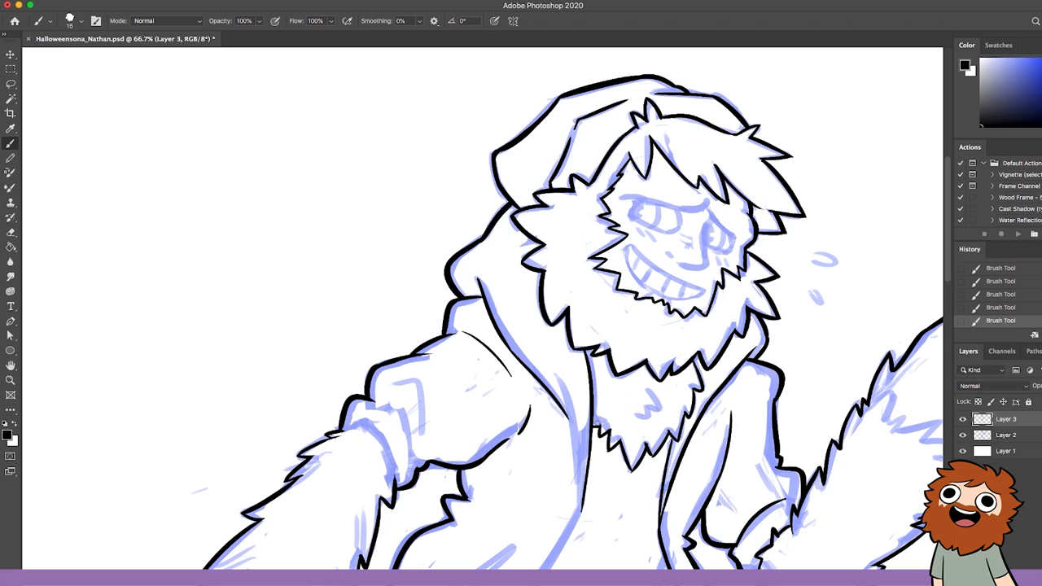
Scroll down to view the hooded character's colours and shading.
scroll("down", 3)
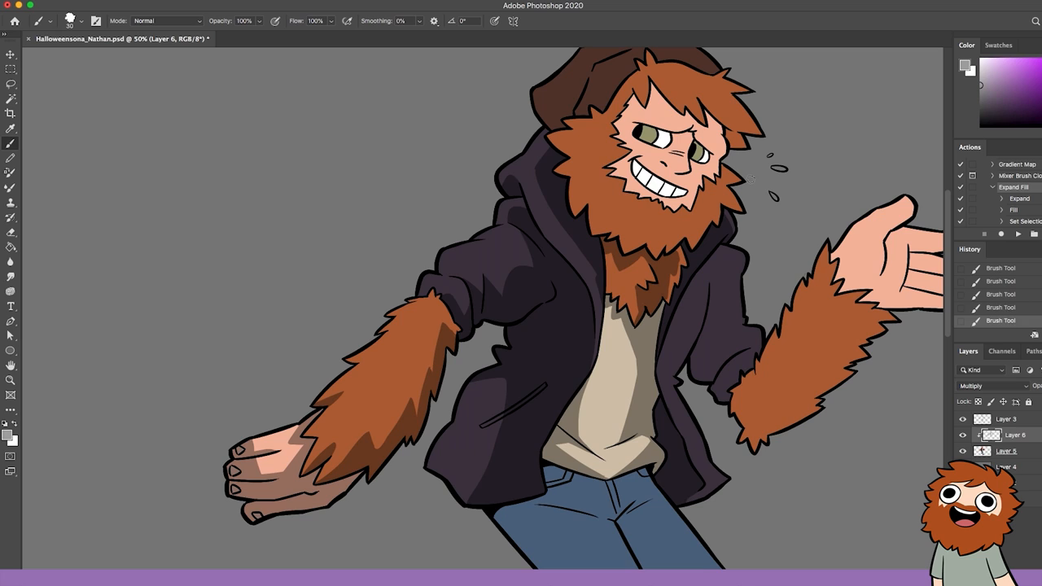
scroll("down", 3)
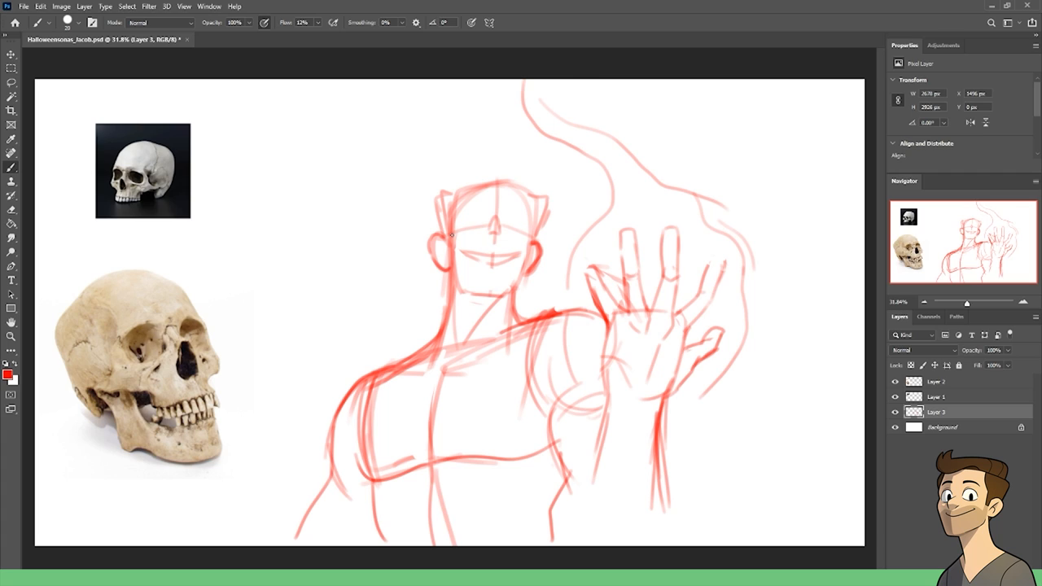
Add horizontal red sketch strokes to the skull-faced figure on Layer 3.
left_click_drag(460, 244, 521, 248)
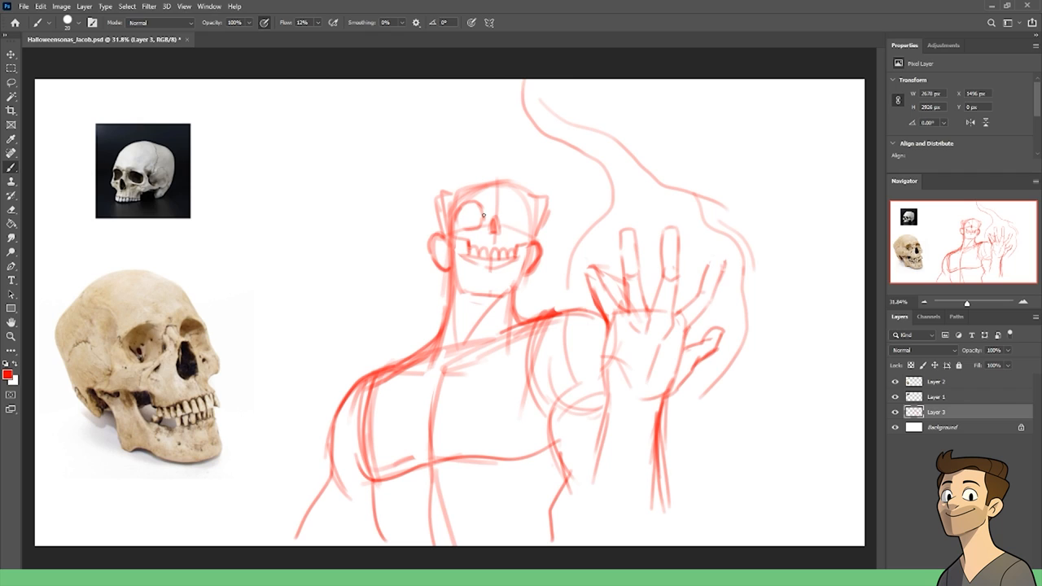
left_click_drag(468, 220, 517, 219)
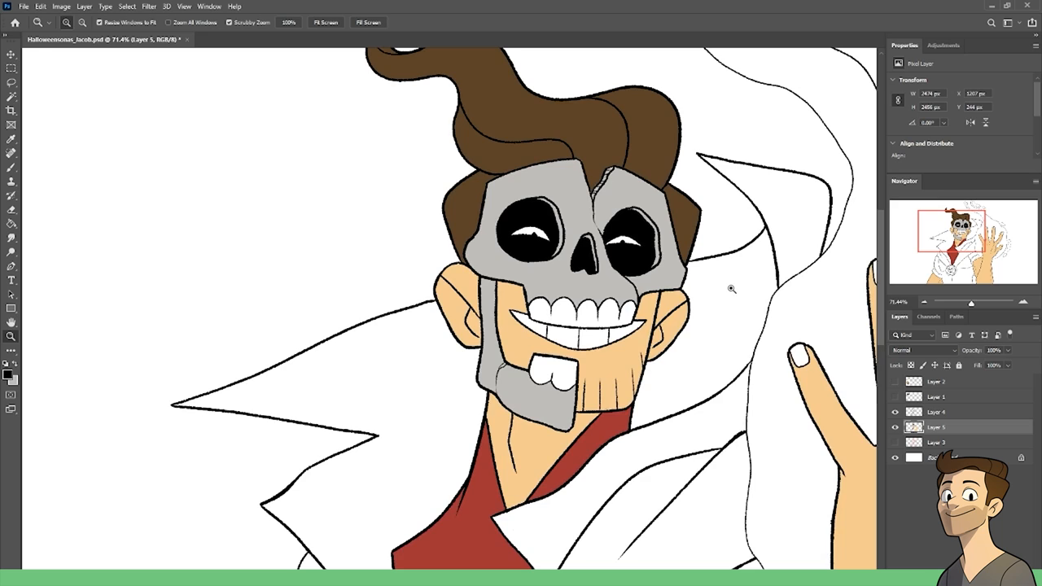
Pick a toolbar tool for laying in flat colours on Layer 5.
left_click(7, 374)
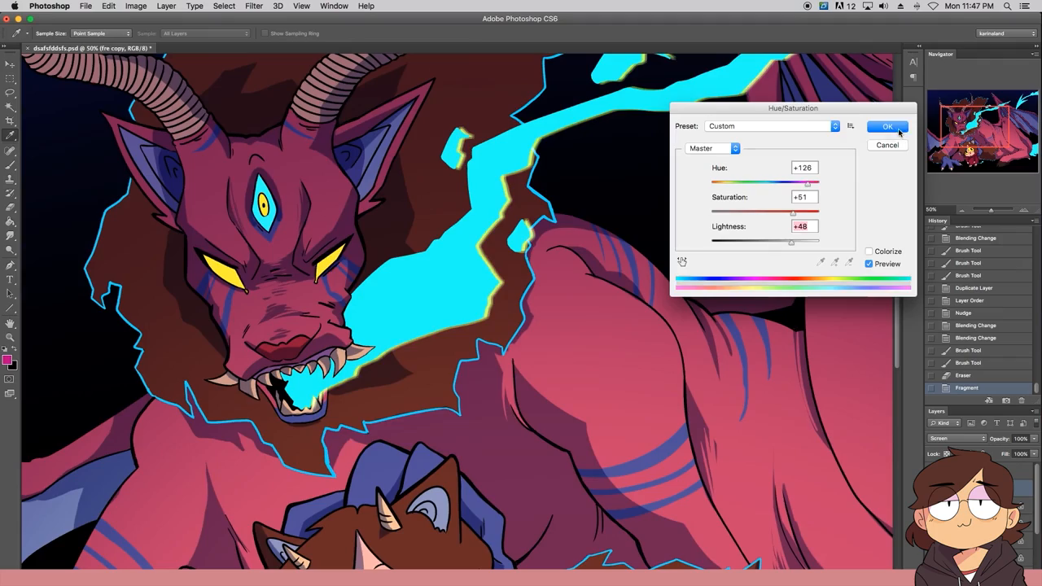
left_click(886, 126)
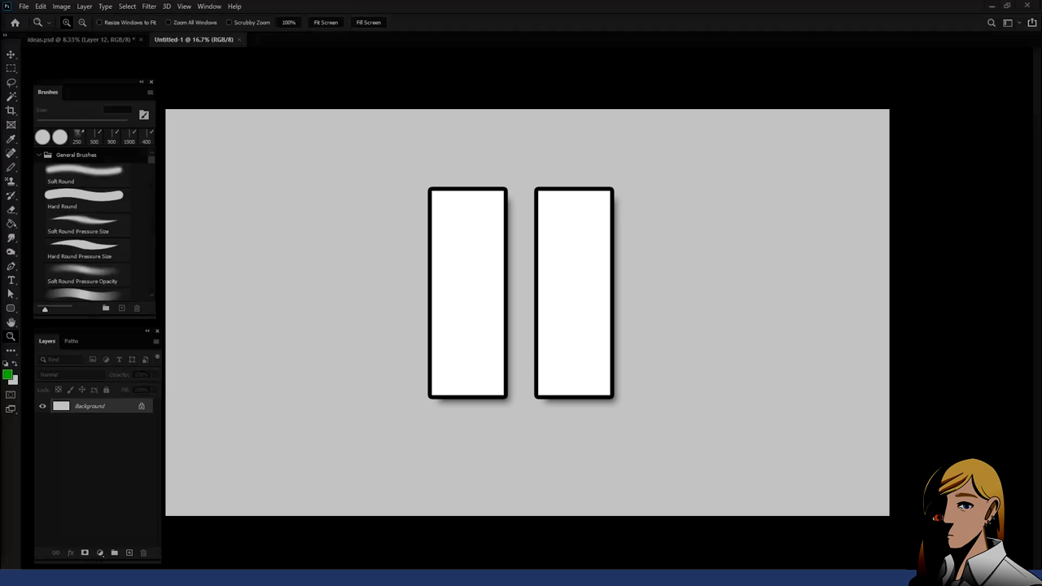
left_click_drag(529, 146, 592, 513)
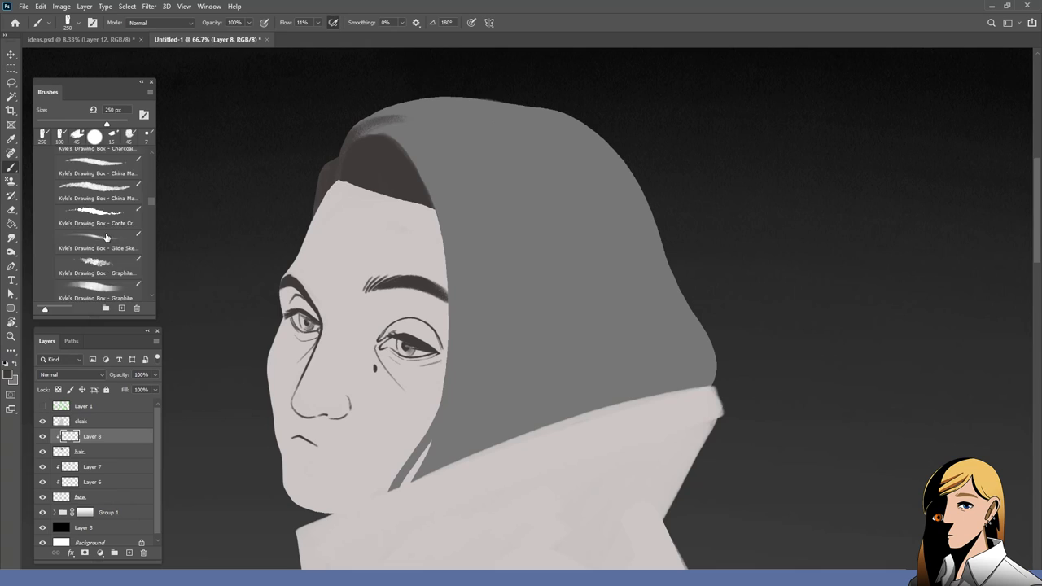
Choose the Oil Deluxe brush from Kyle's Real Oils set.
left_click(85, 218)
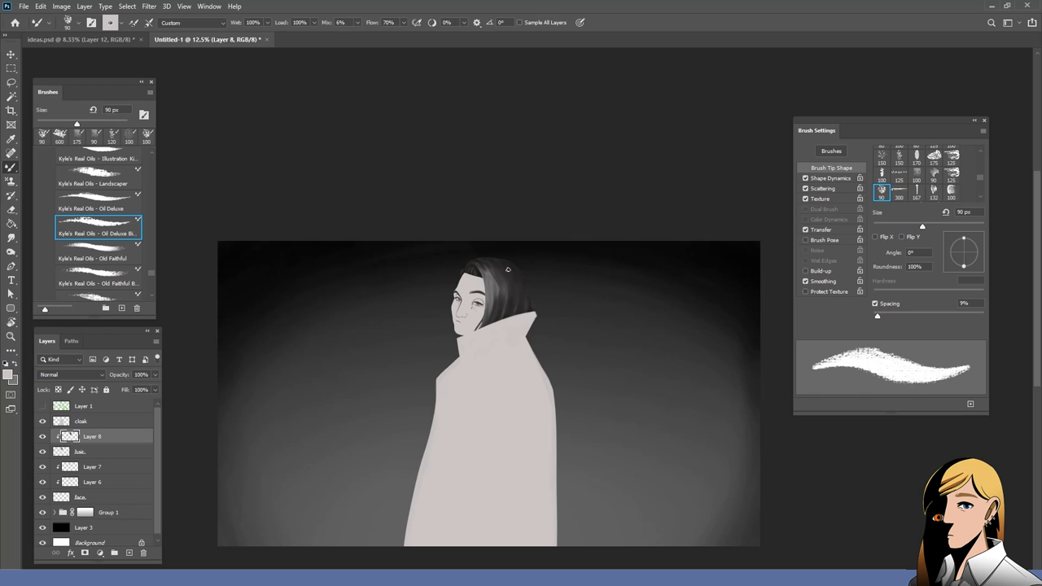
Erase the cloak scribbles and pick the 70 px Graphite Stick 1 preset.
left_click(87, 166)
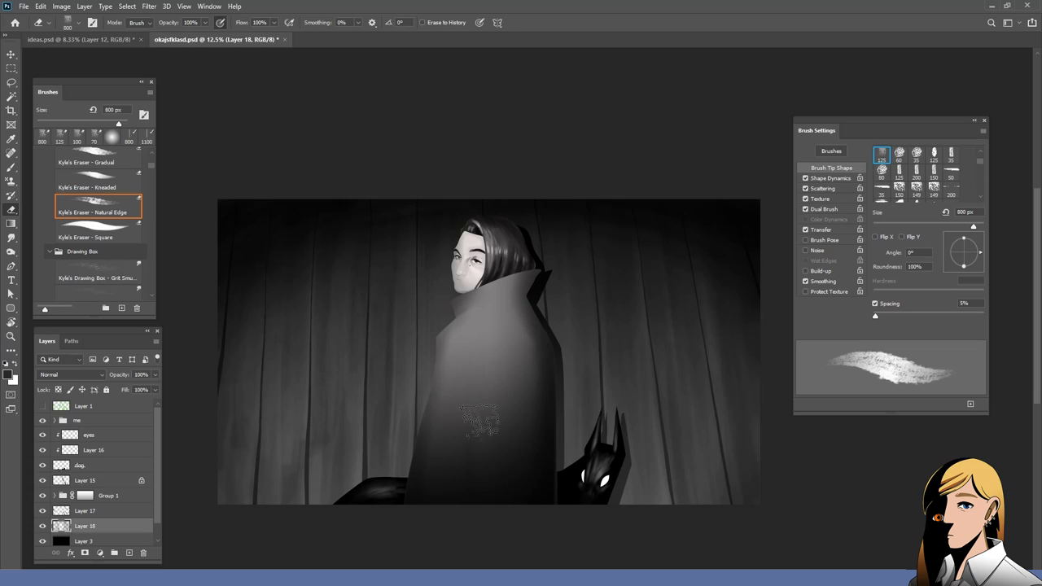
left_click(85, 293)
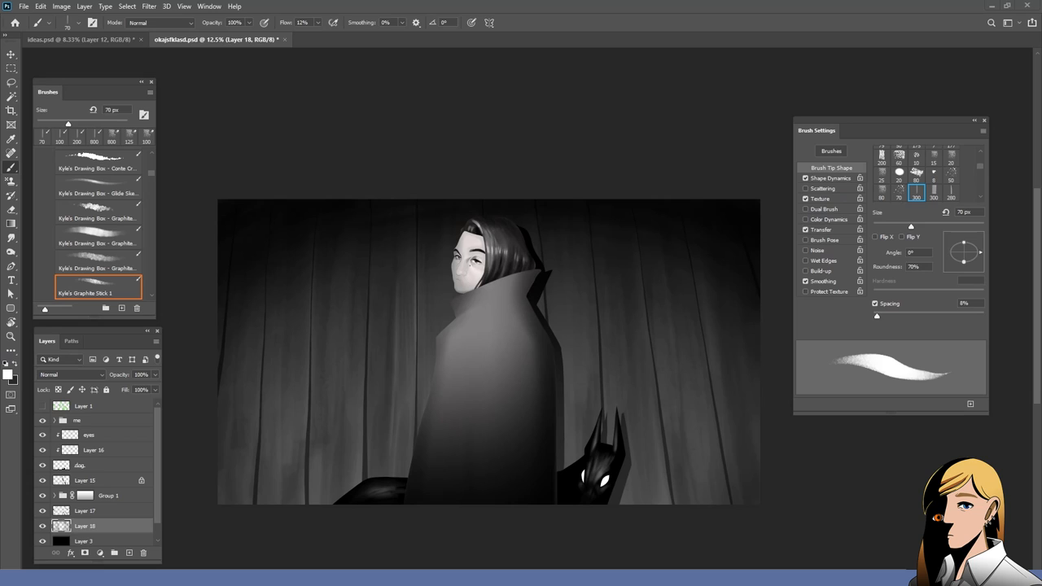